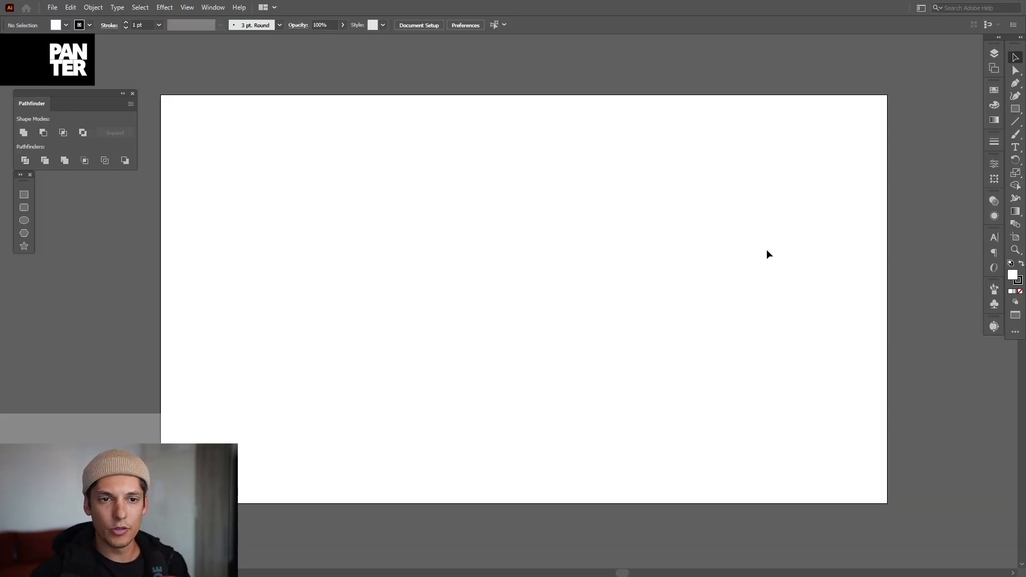
{"action": "mouse_move", "coordinate": [1009, 203]}
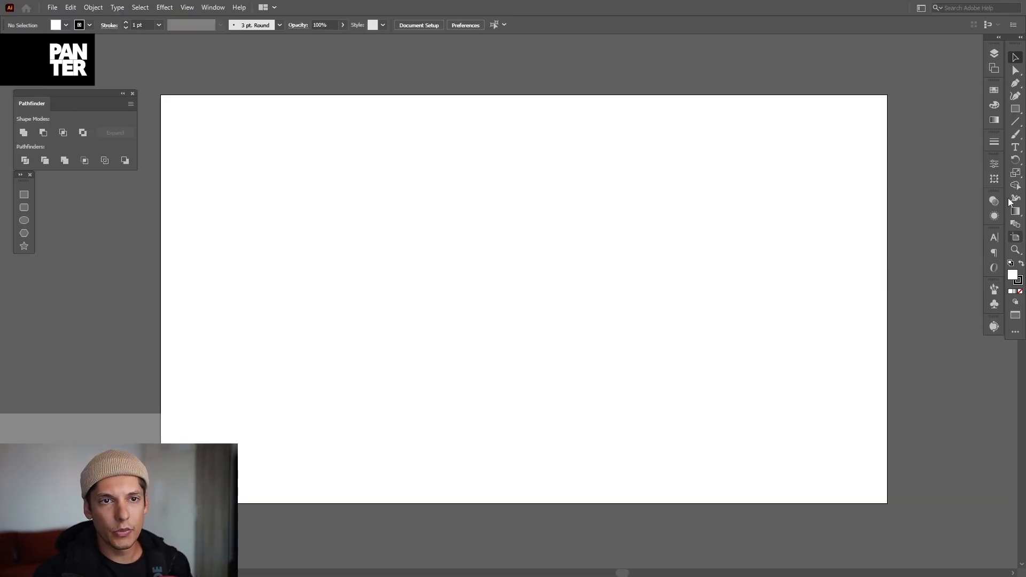
Choose a blue swatch as the fill colour in Illustrator
{"action": "left_click", "coordinate": [993, 90]}
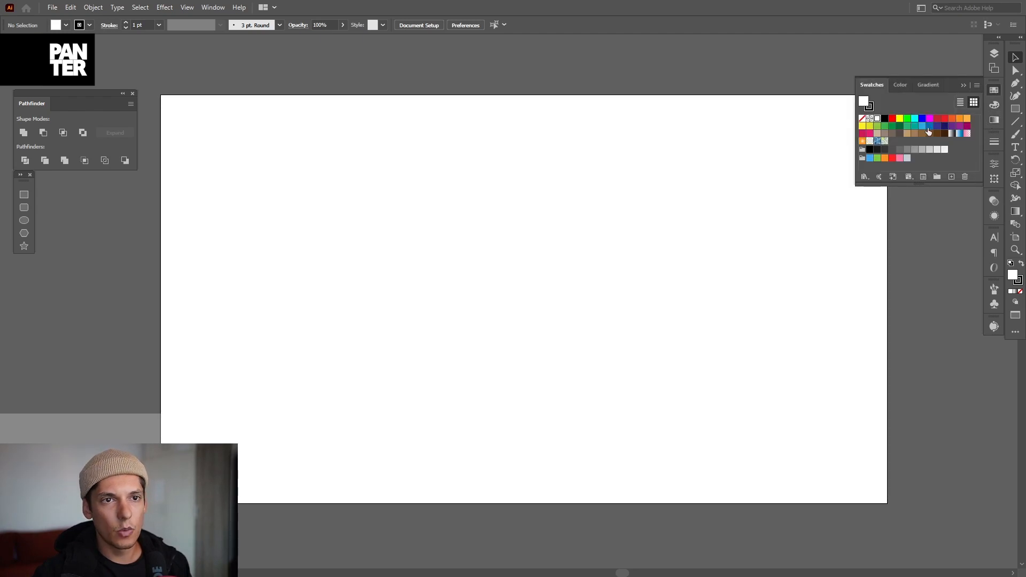
{"action": "left_click", "coordinate": [903, 85]}
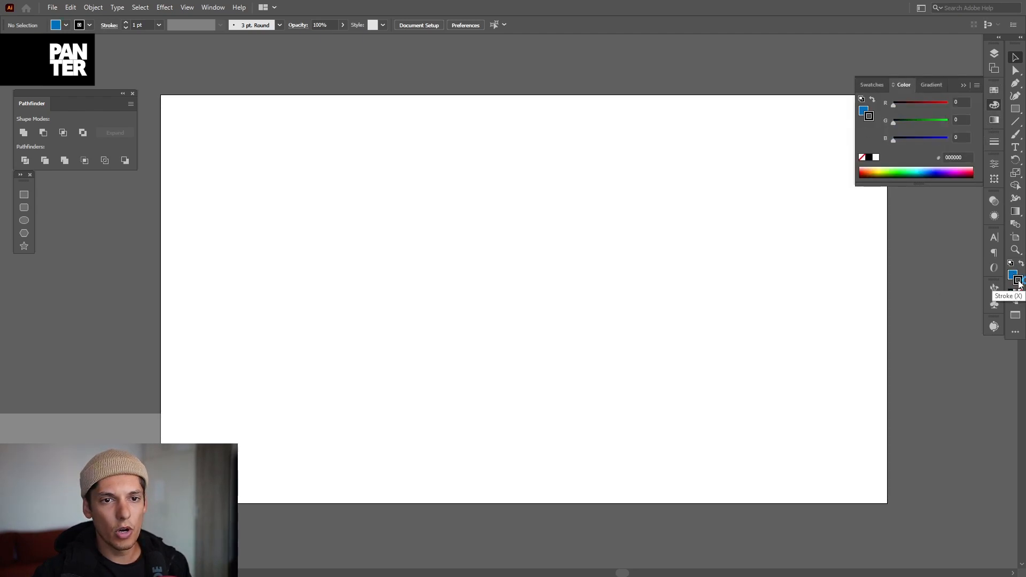
Draw blue, light blue, orange, red, purple and white stripes with no stroke, then group and copy
{"action": "left_click", "coordinate": [1011, 275]}
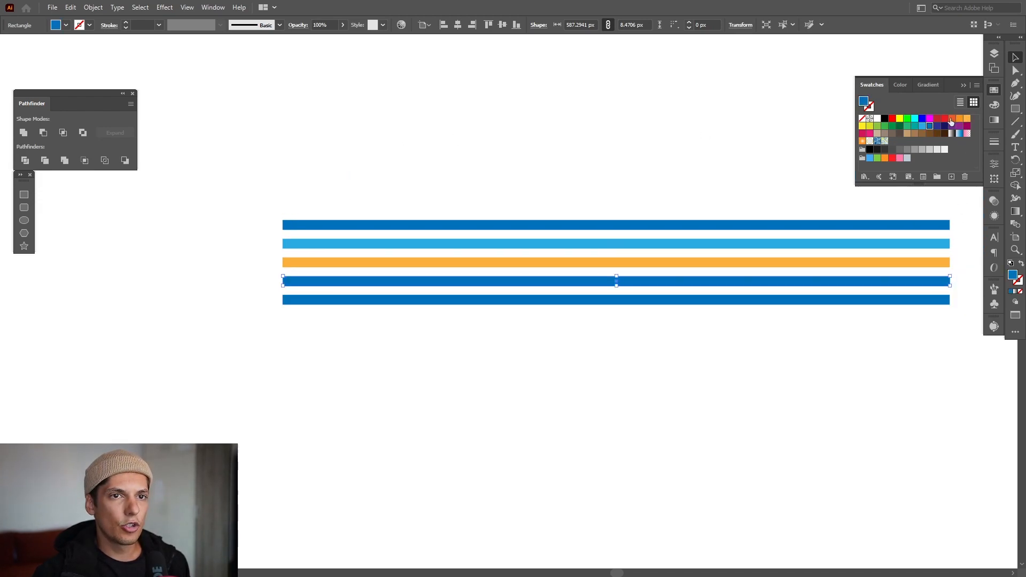
{"action": "left_click", "coordinate": [942, 133]}
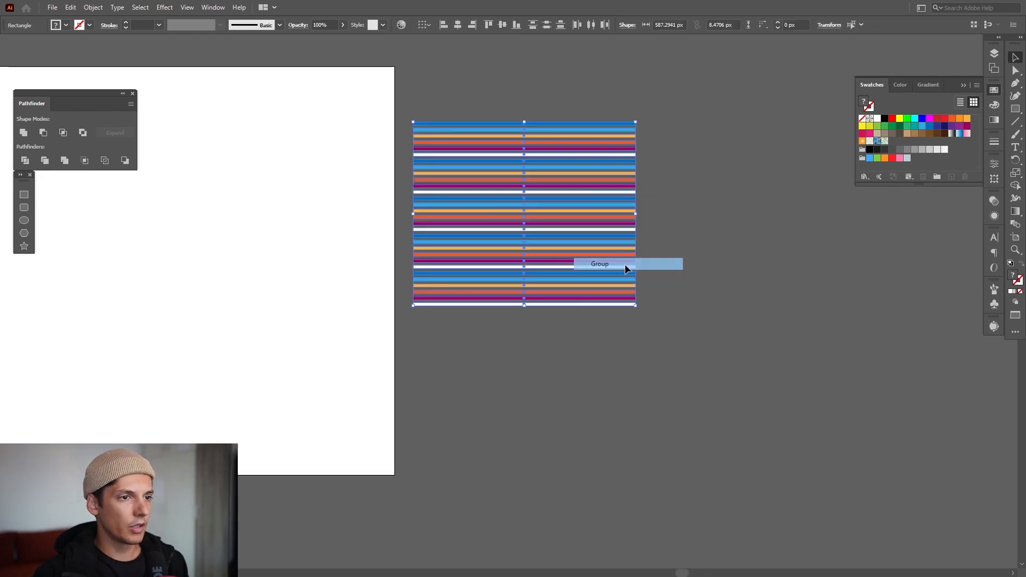
{"action": "key", "text": "ctrl+g"}
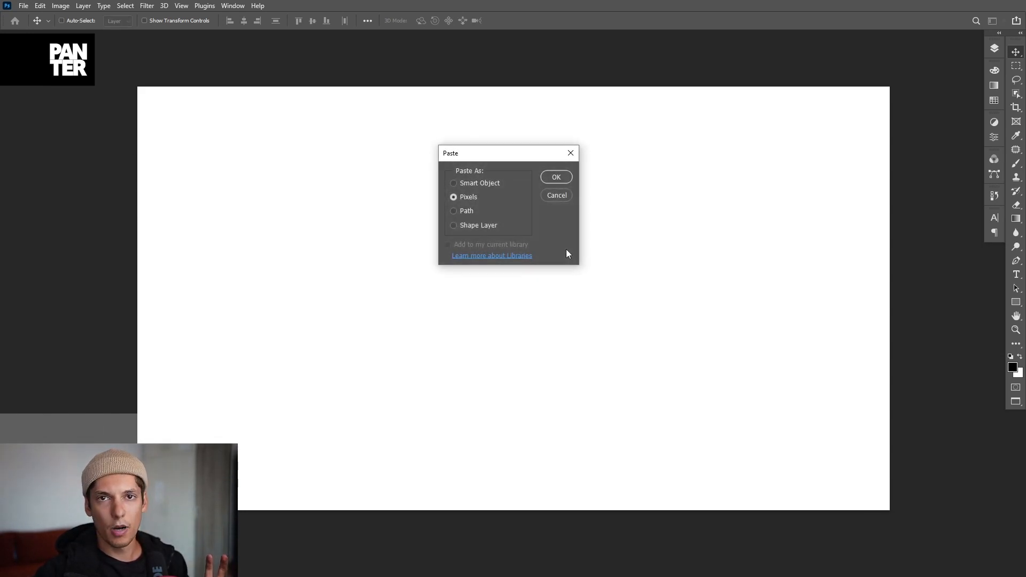
Paste the stripes into Photoshop as pixels and stretch them to fill the canvas
{"action": "left_click", "coordinate": [555, 177]}
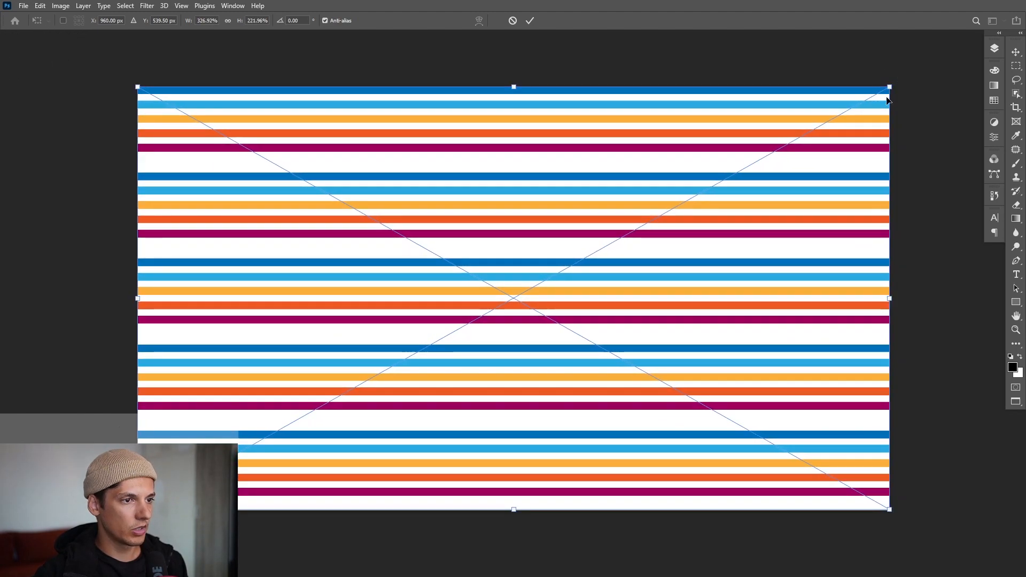
{"action": "left_click", "coordinate": [531, 20]}
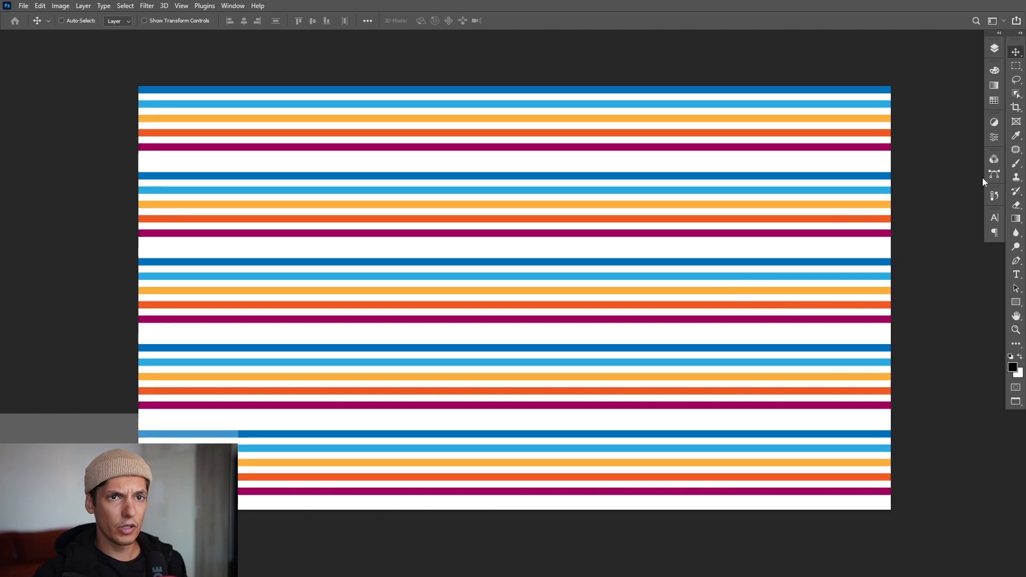
Add a black Solid Color fill layer above the Background layer
{"action": "left_click", "coordinate": [993, 48]}
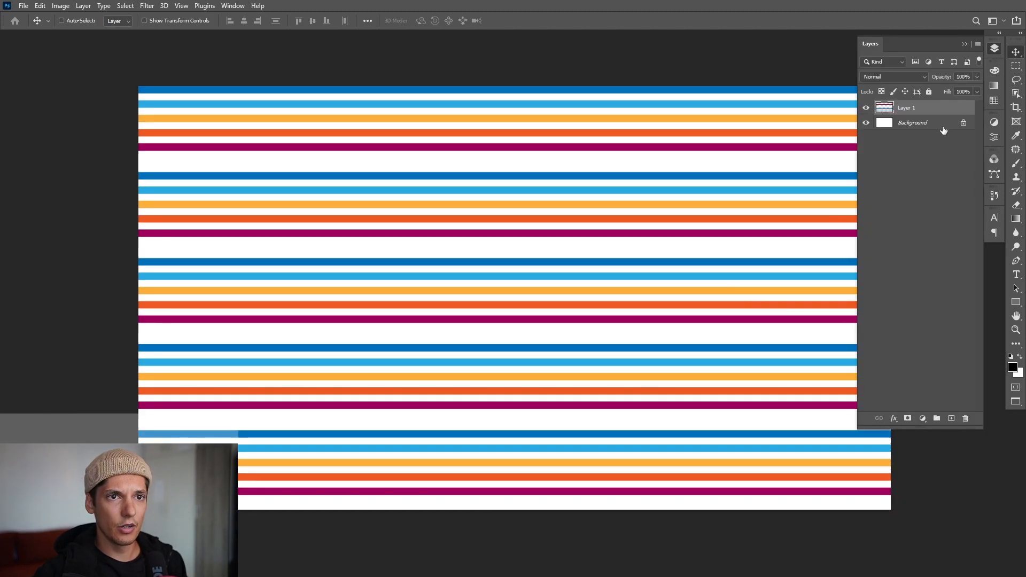
{"action": "left_click", "coordinate": [913, 122]}
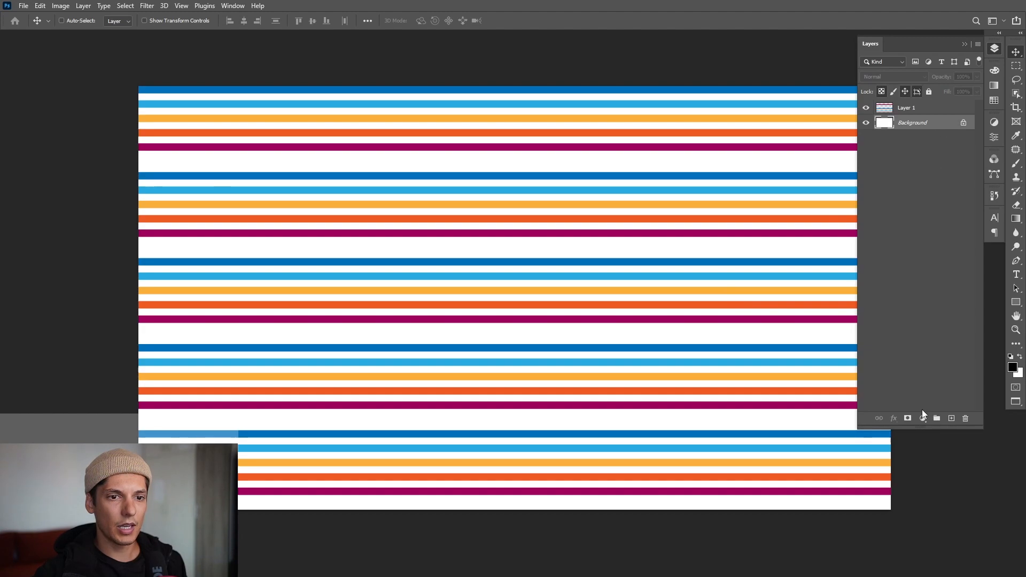
{"action": "left_click", "coordinate": [908, 418]}
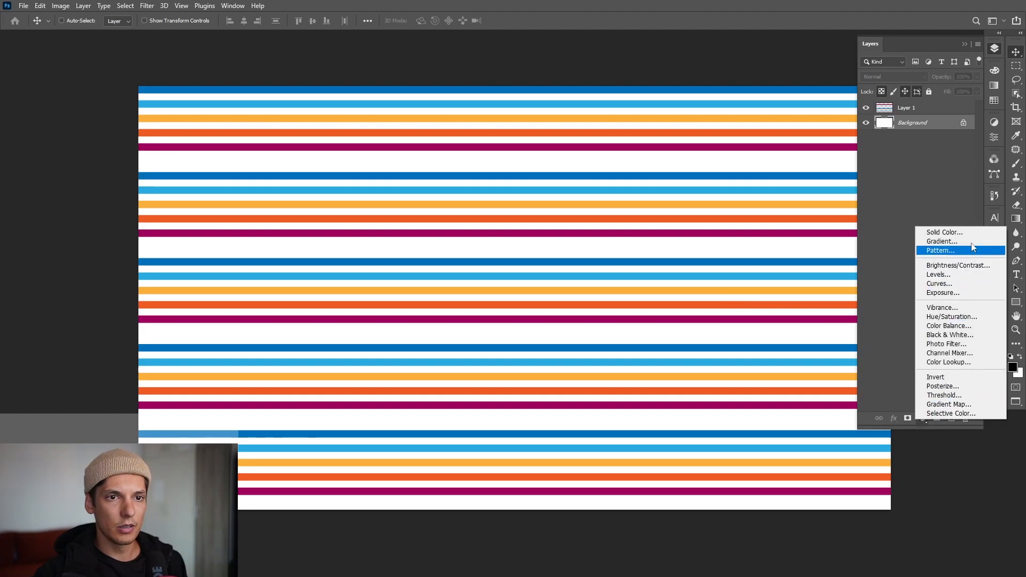
{"action": "left_click", "coordinate": [944, 233]}
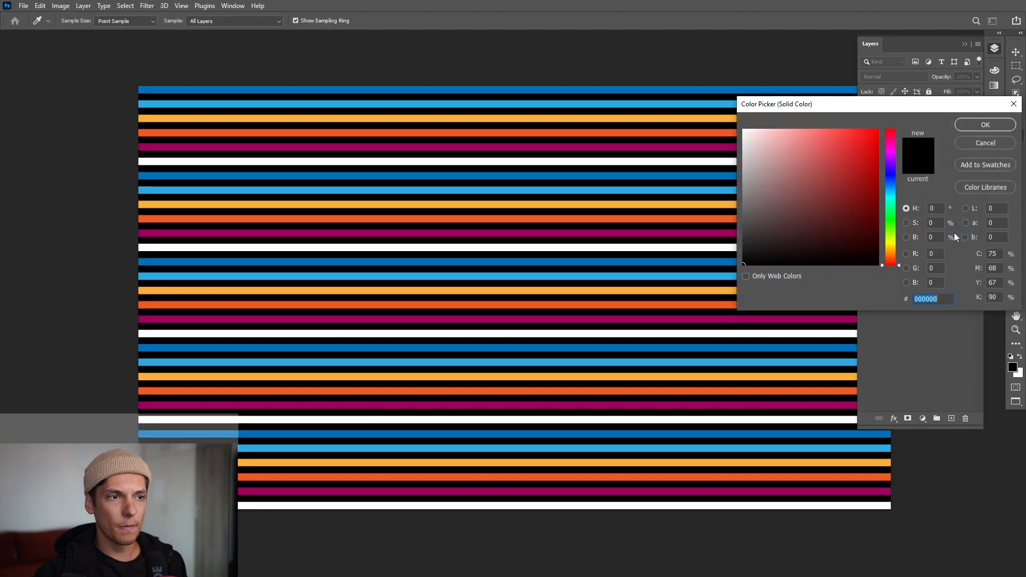
{"action": "left_click", "coordinate": [985, 125]}
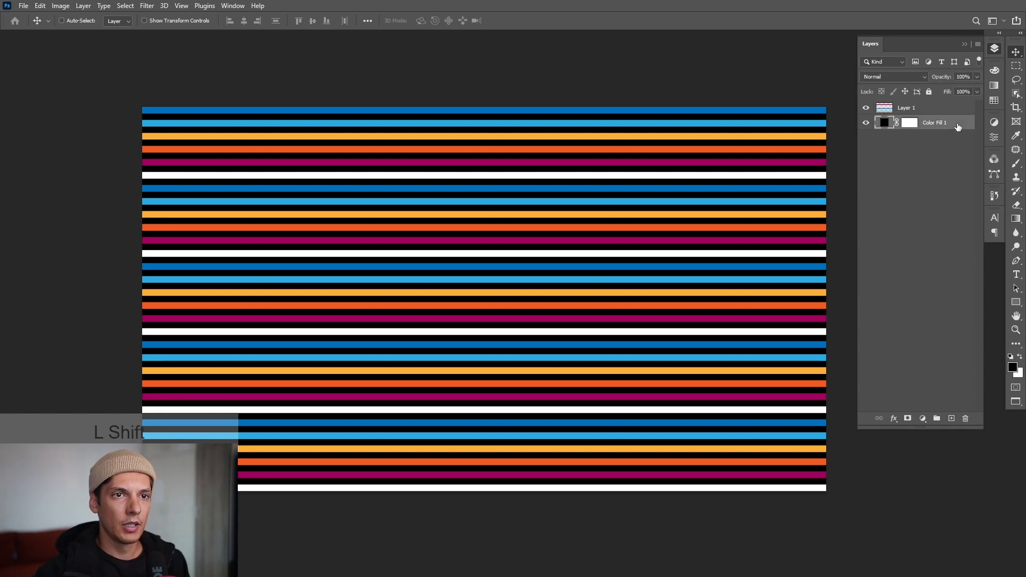
Merge the stripes and black fill layers and convert the result to a smart object
{"action": "left_click", "coordinate": [906, 108]}
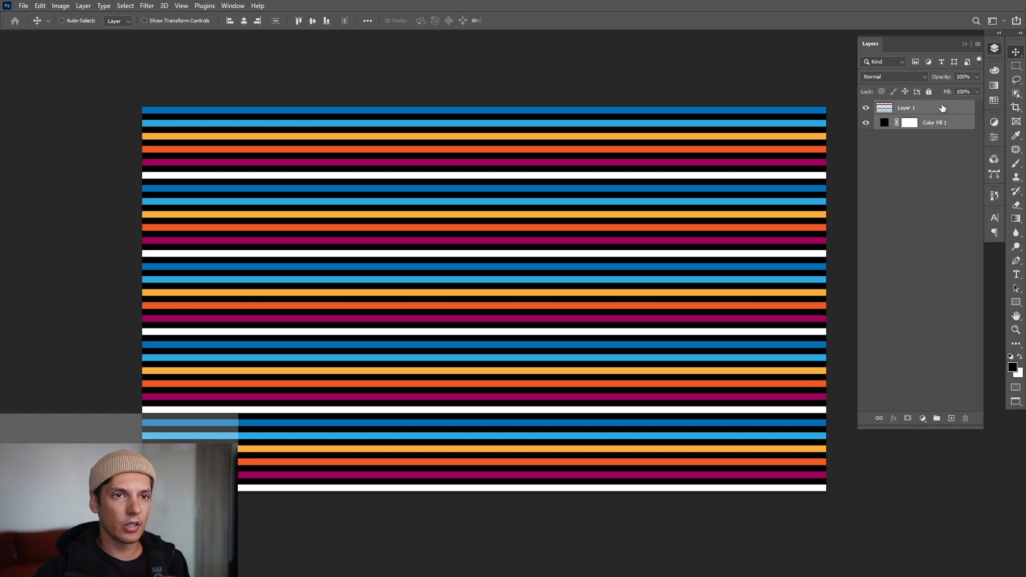
{"action": "right_click", "coordinate": [906, 107]}
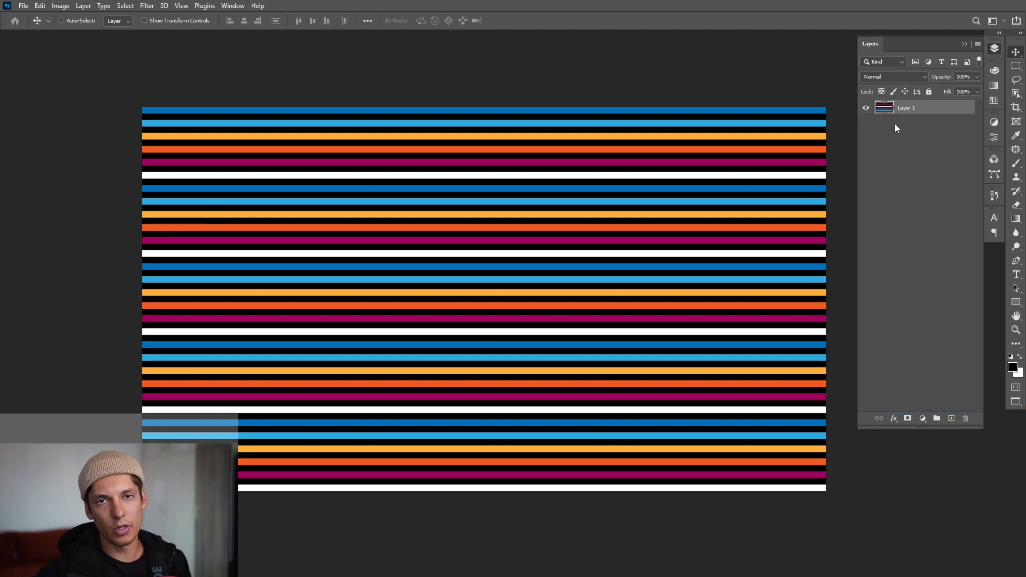
{"action": "right_click", "coordinate": [907, 107]}
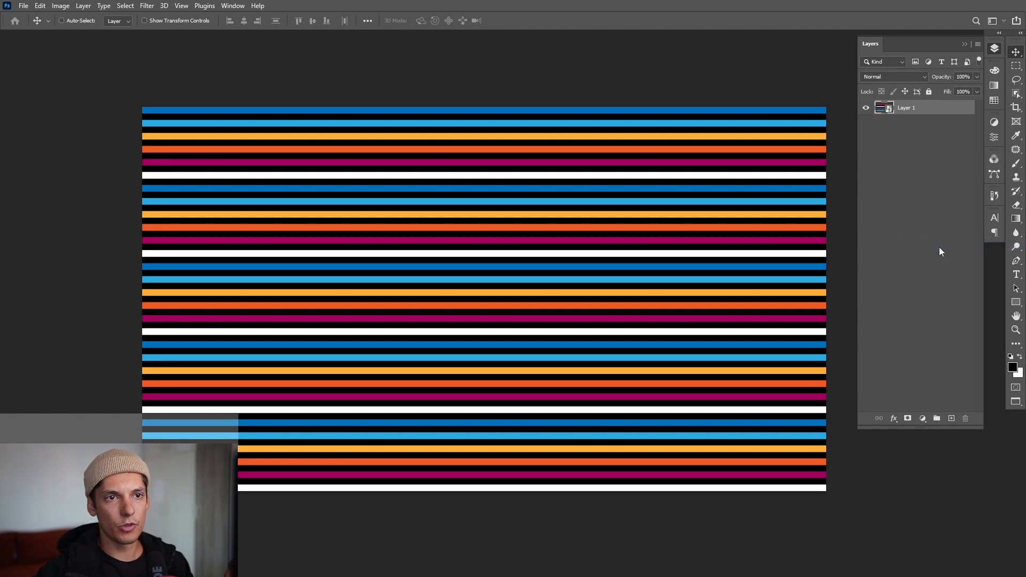
Open Filter > Liquify on the black-backed stripes layer
{"action": "left_click", "coordinate": [147, 6]}
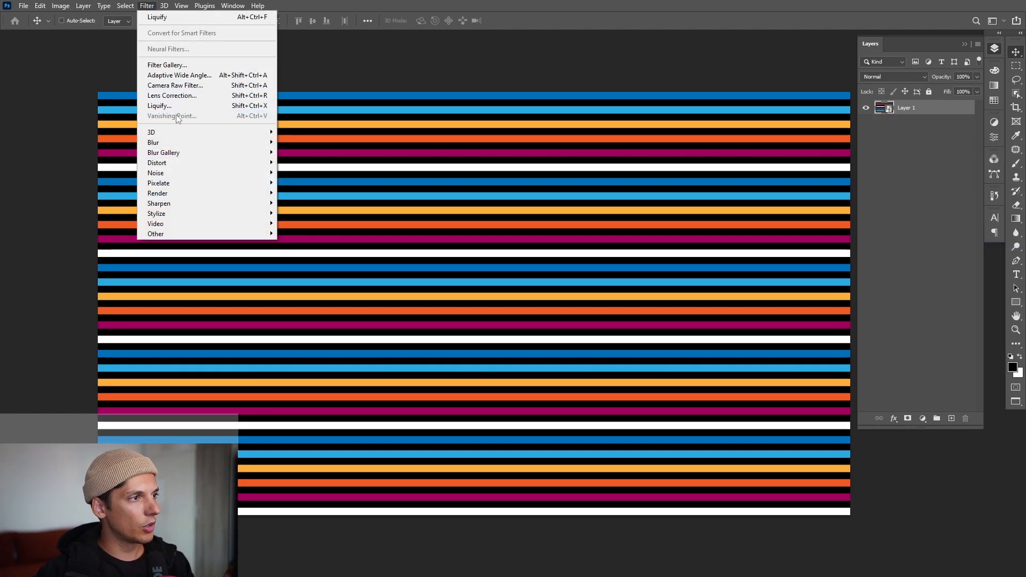
{"action": "left_click", "coordinate": [159, 106]}
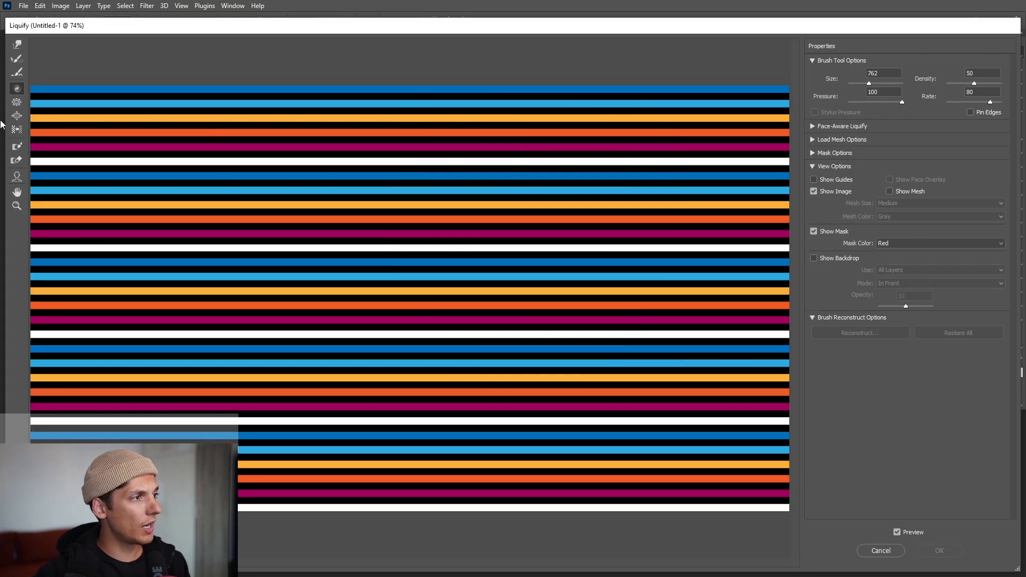
{"action": "mouse_move", "coordinate": [17, 88]}
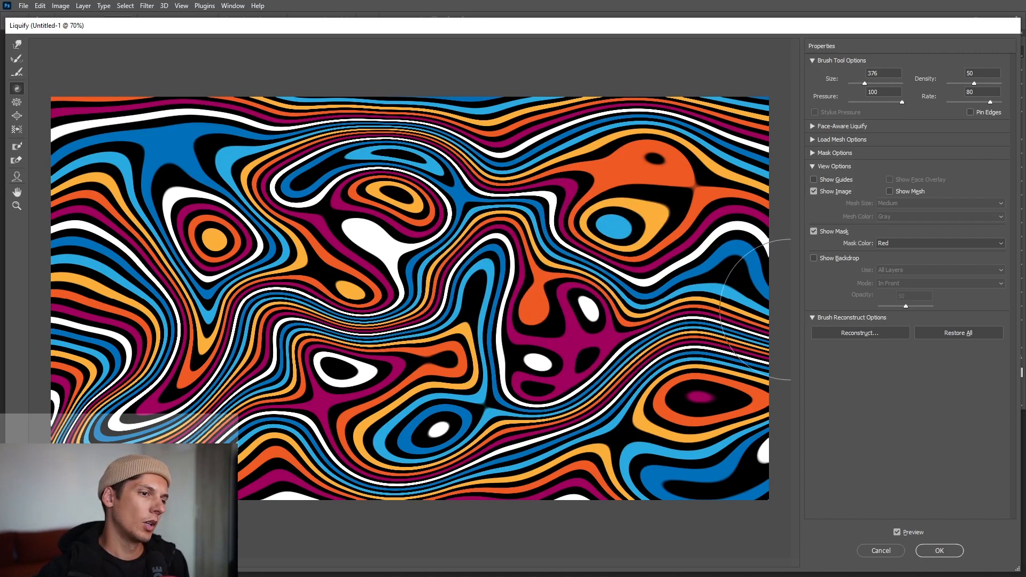
{"action": "mouse_move", "coordinate": [988, 171]}
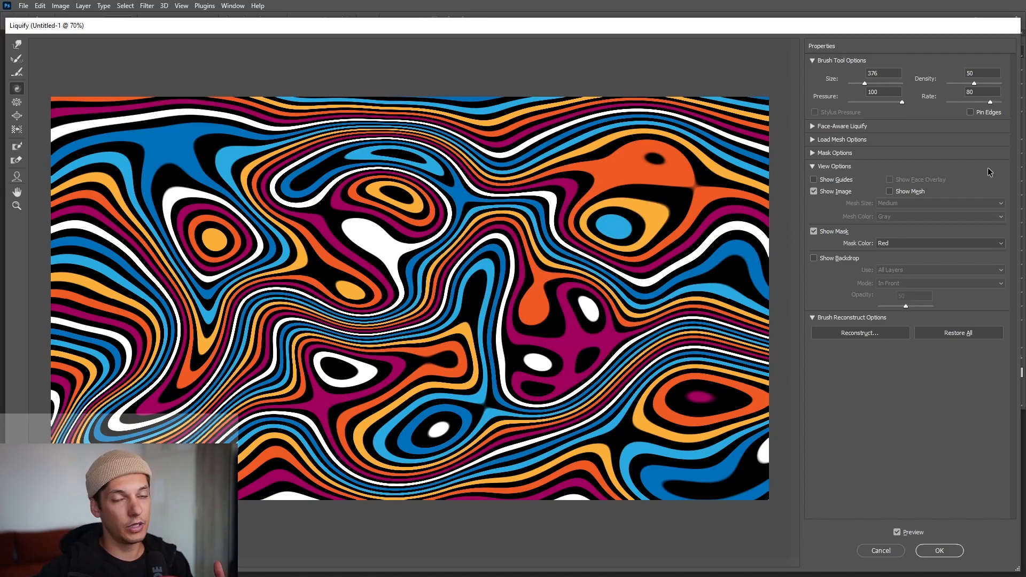
{"action": "mouse_move", "coordinate": [985, 340]}
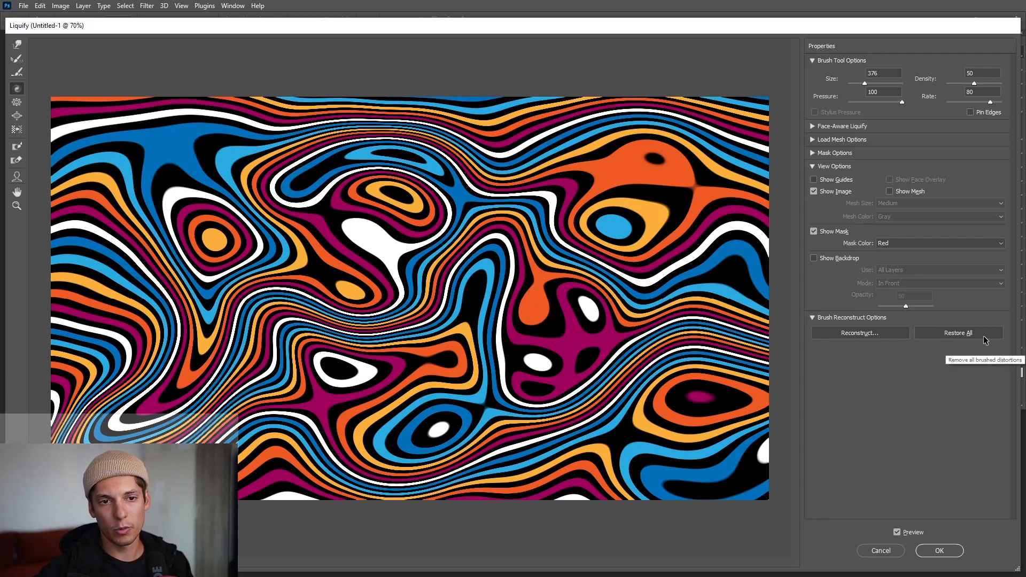
{"action": "mouse_move", "coordinate": [848, 341]}
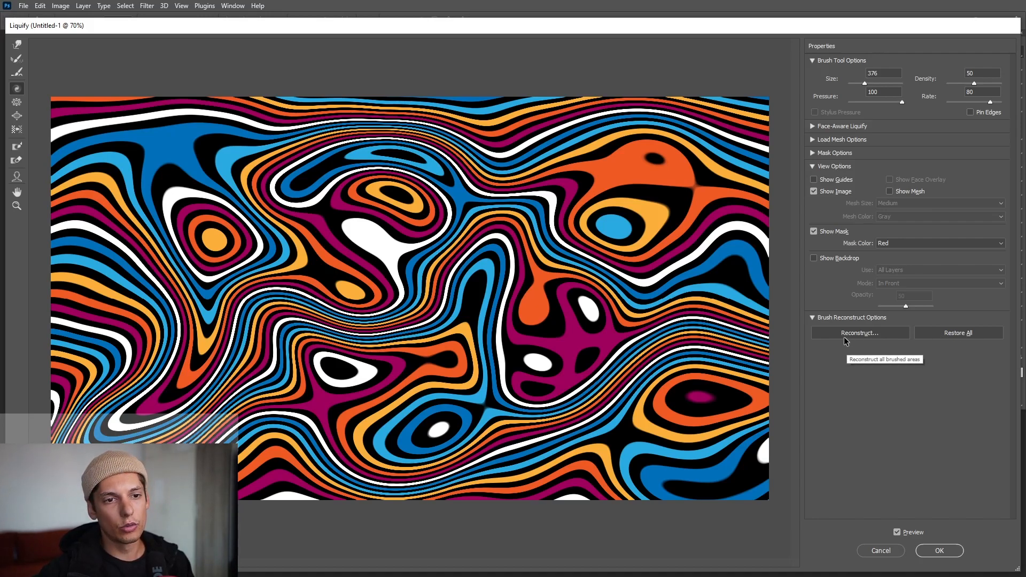
Confirm the Liquify swirl so it applies as a smart filter
{"action": "left_click", "coordinate": [860, 332]}
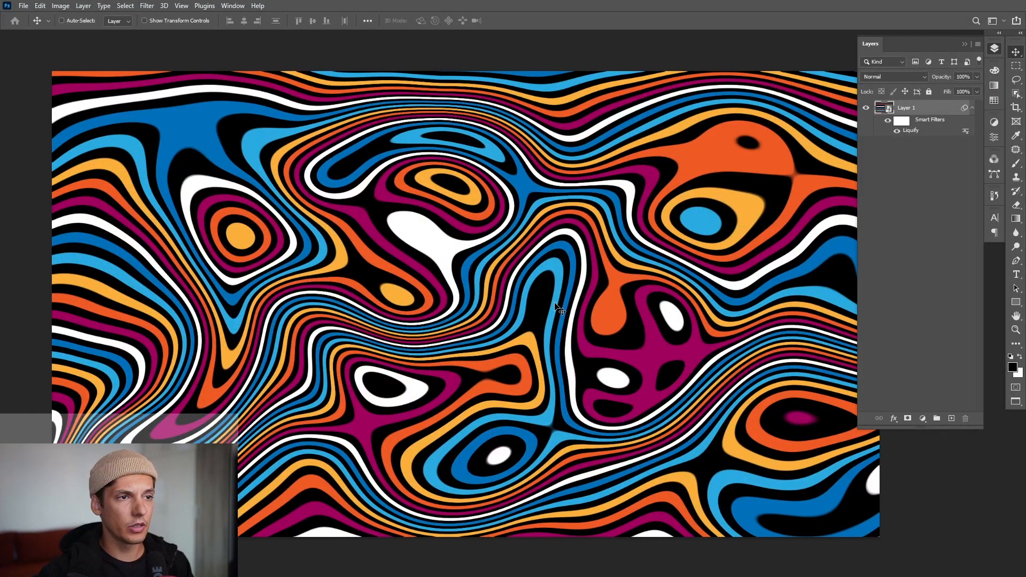
{"action": "mouse_move", "coordinate": [563, 219]}
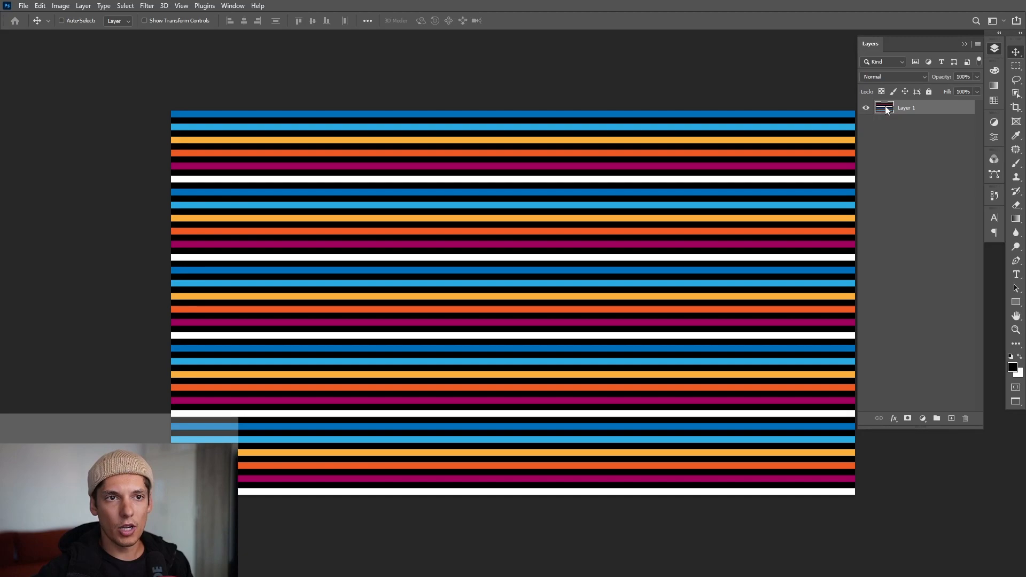
{"action": "mouse_move", "coordinate": [618, 295]}
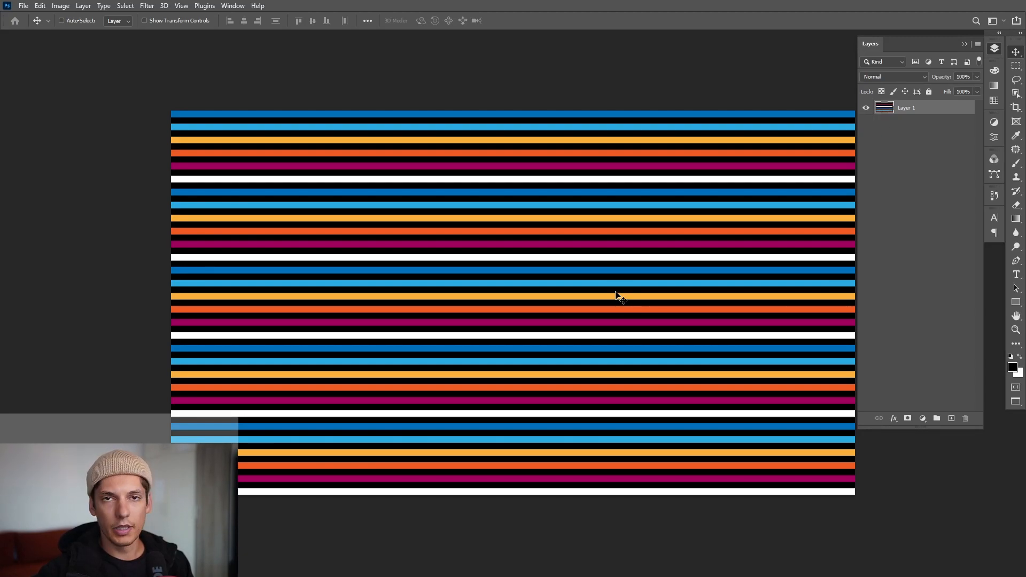
Duplicate the stripes layer and reduce the copy's height for thinner, denser stripes
{"action": "key", "text": "space"}
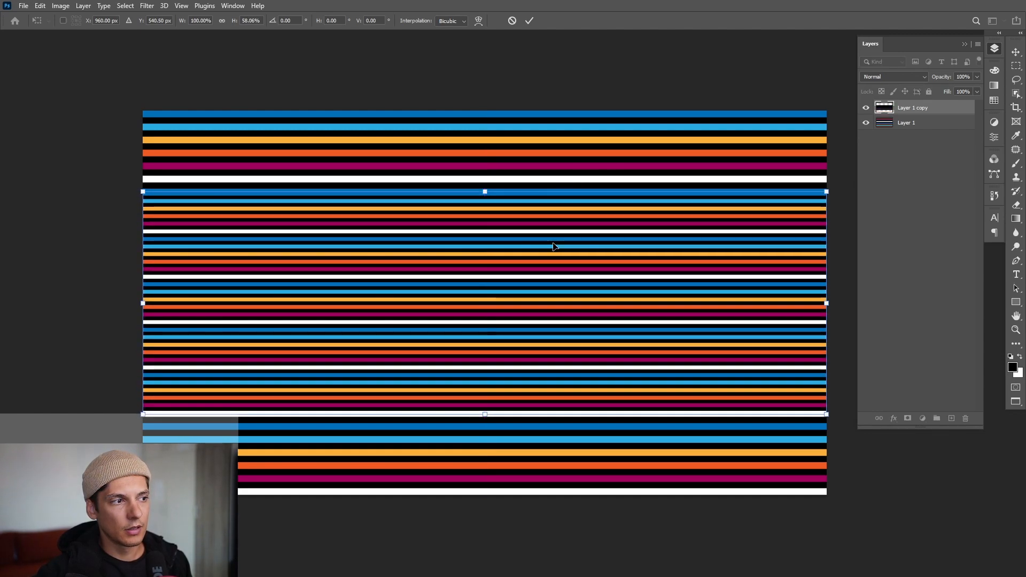
{"action": "left_click", "coordinate": [528, 20]}
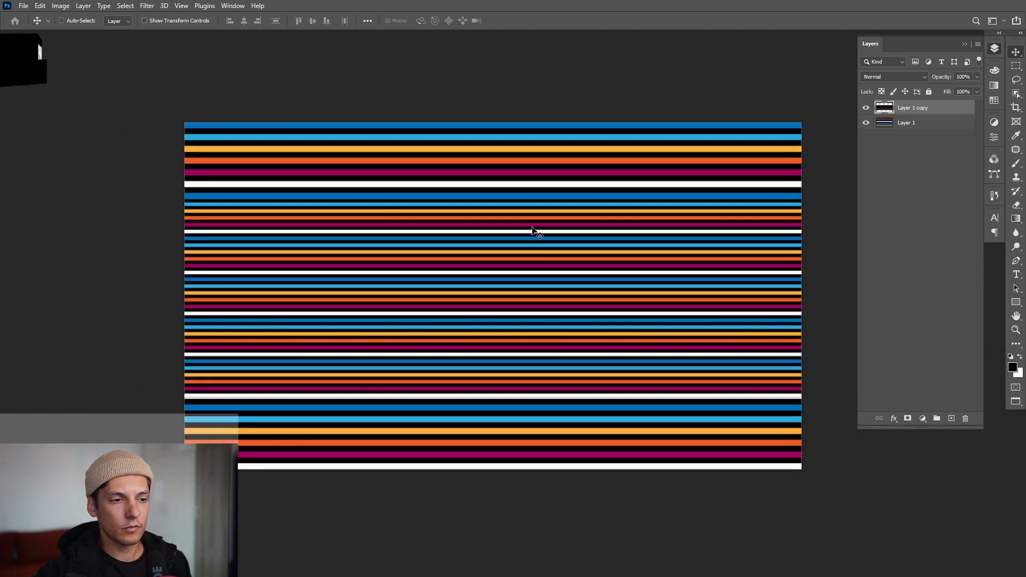
{"action": "left_click", "coordinate": [23, 6]}
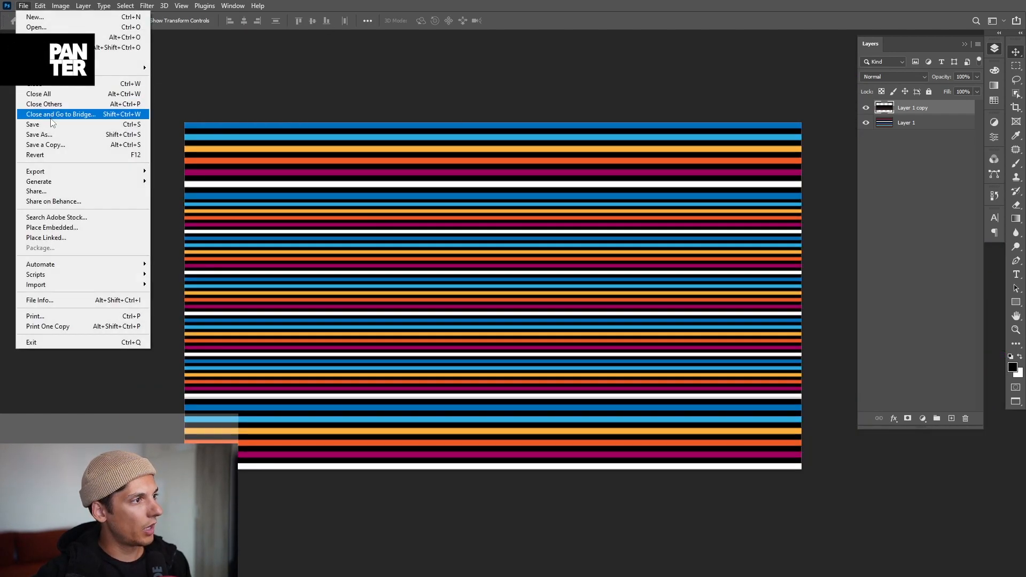